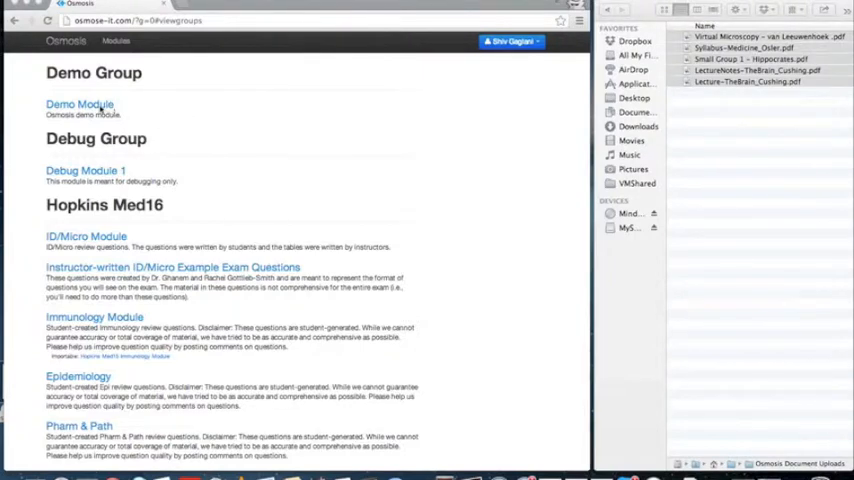
Step: Open the Demo Module page from the Demo Group modules list
{"action": "left_click", "coordinate": [72, 104]}
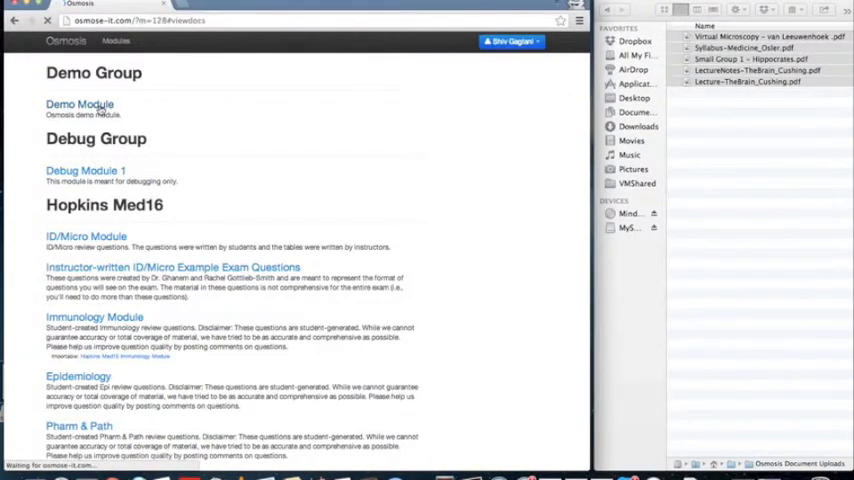
{"action": "left_click", "coordinate": [74, 106]}
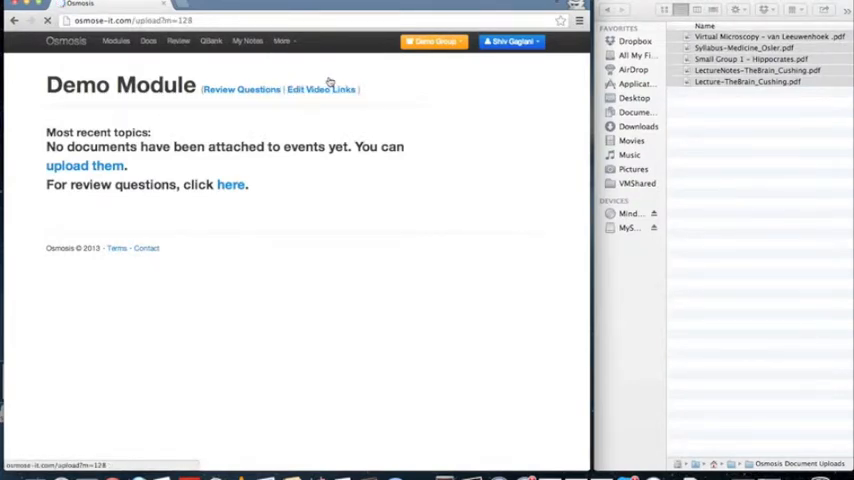
Step: Upload the five queued lecture slide PDFs to the Demo Module until each shows 100%
{"action": "left_click", "coordinate": [84, 164]}
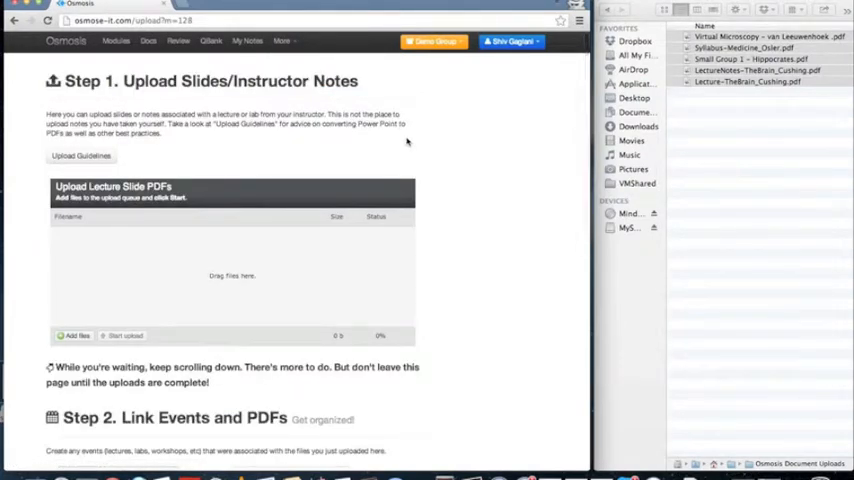
{"action": "mouse_move", "coordinate": [204, 166]}
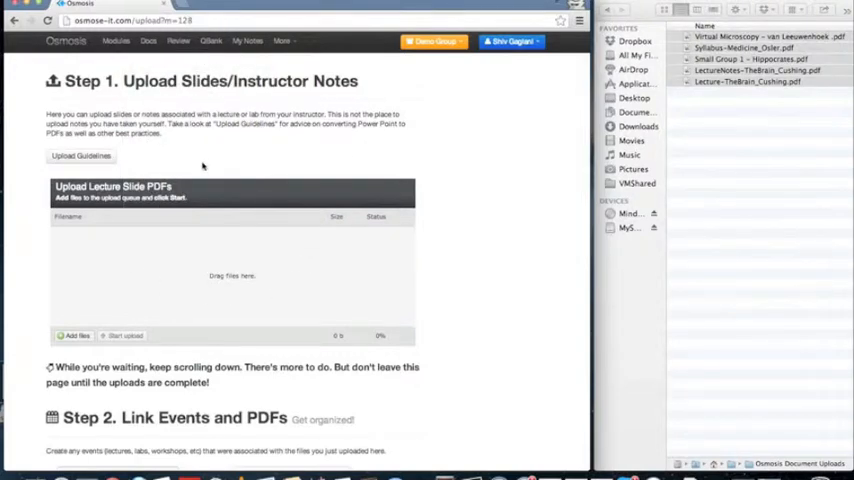
{"action": "mouse_move", "coordinate": [324, 230]}
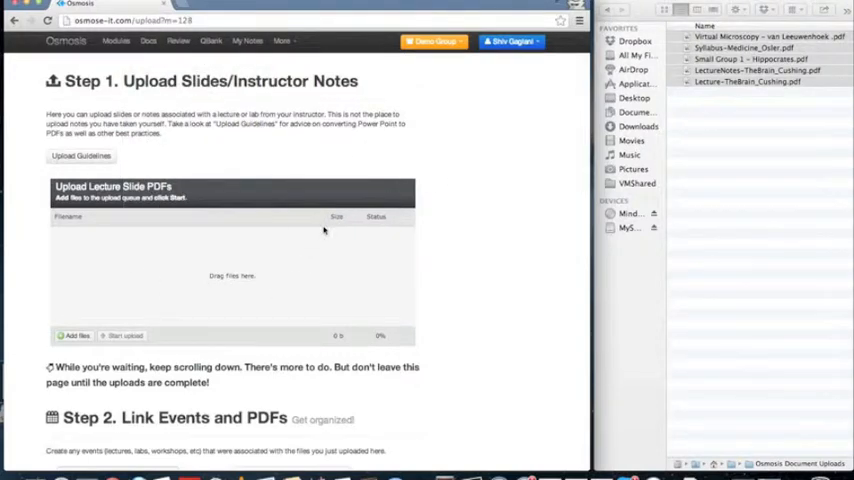
{"action": "mouse_move", "coordinate": [72, 336]}
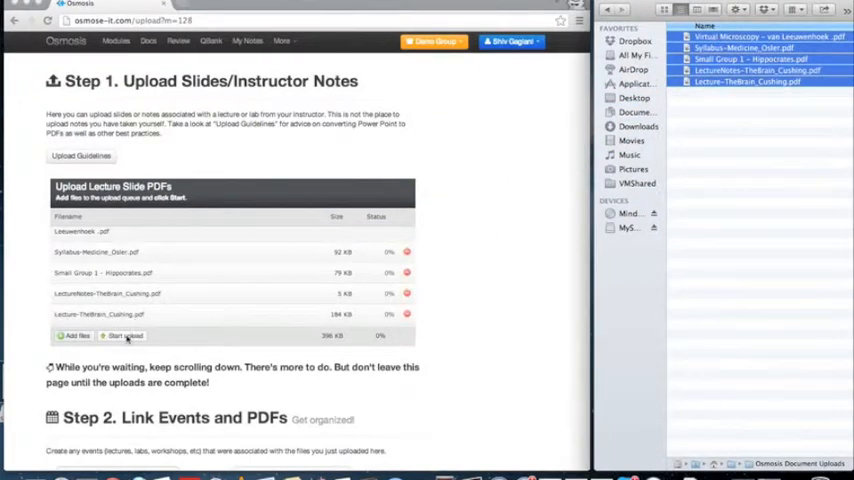
{"action": "left_click", "coordinate": [120, 336]}
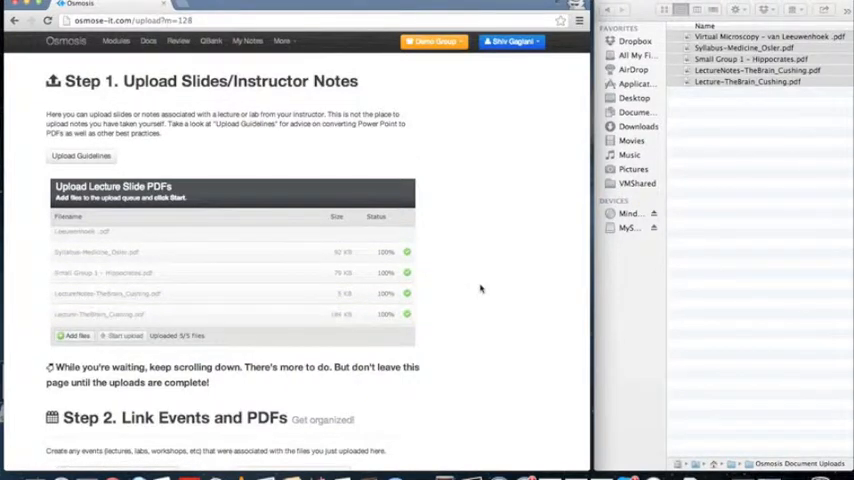
Step: Create lecture event 'The Brain', 10am–11am, instructor Harvey Cushing, in Step 2
{"action": "scroll", "scroll_direction": "down", "scroll_amount": 3}
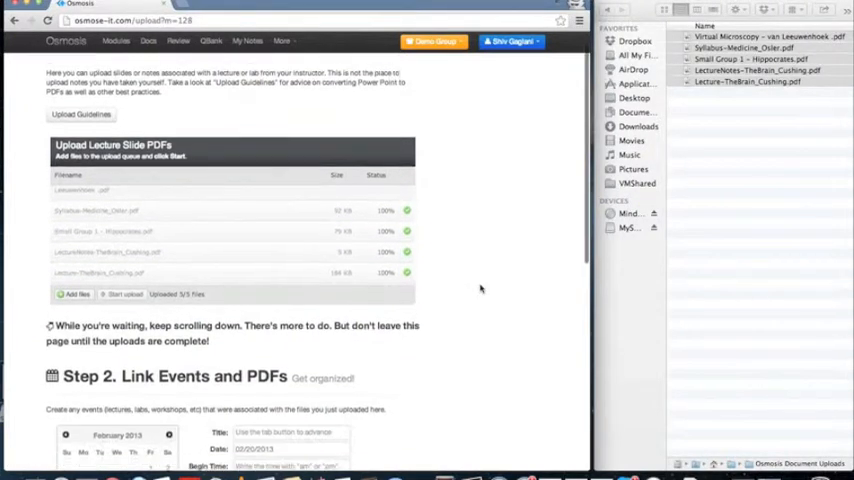
{"action": "scroll", "scroll_direction": "down", "scroll_amount": 3}
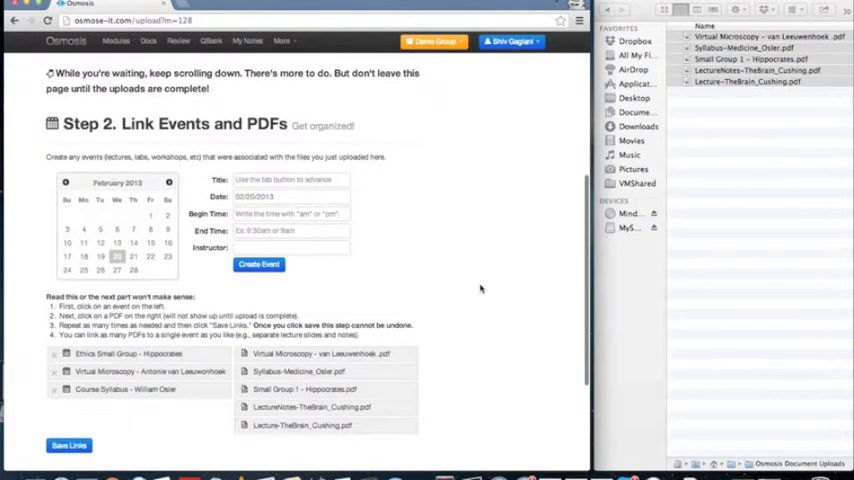
{"action": "left_click", "coordinate": [290, 180]}
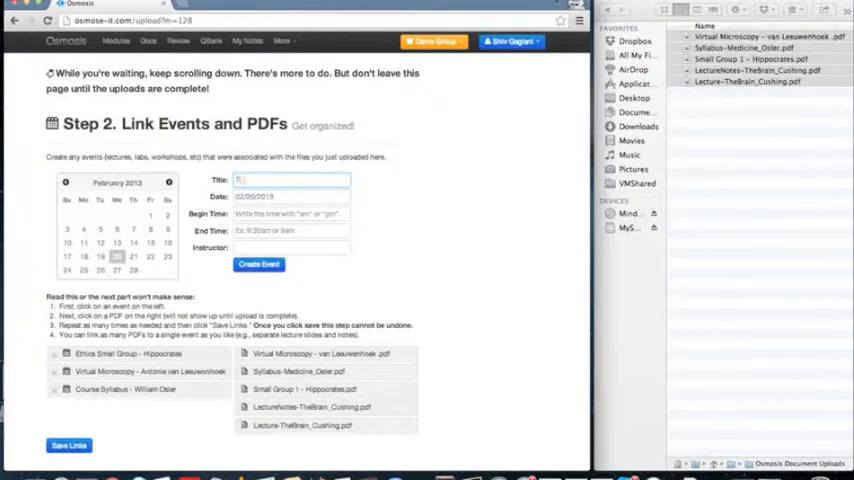
{"action": "type", "text": "The Brain"}
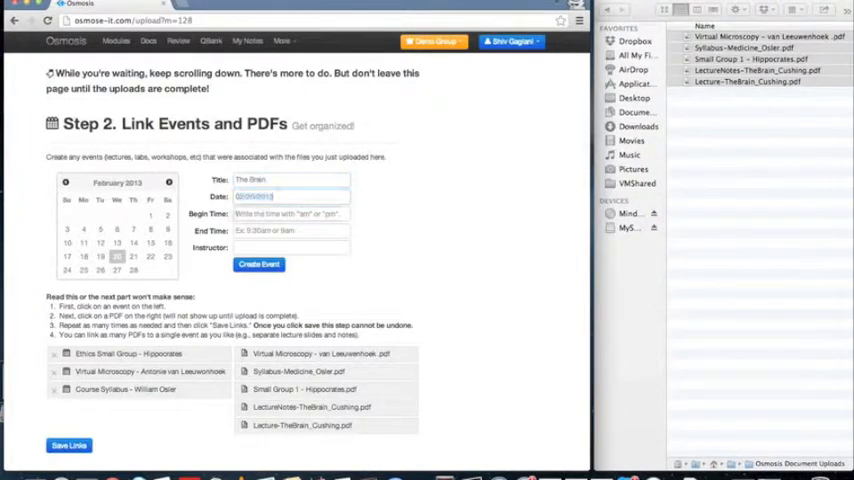
{"action": "type", "text": "10am"}
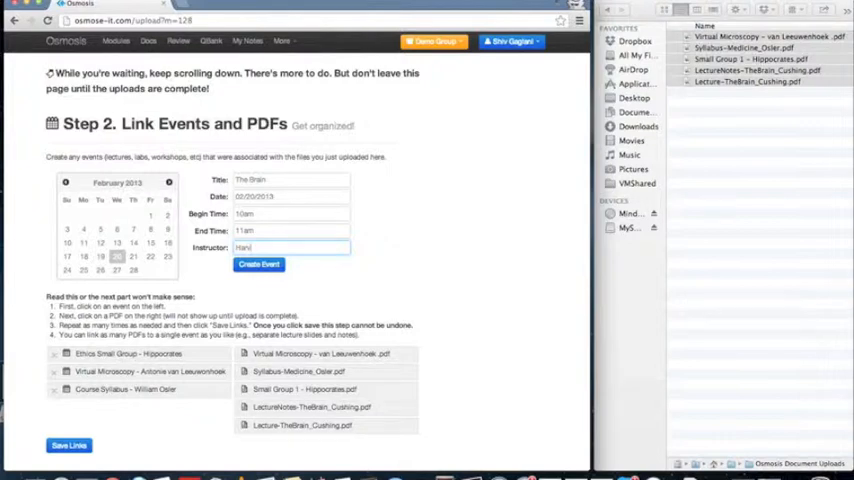
{"action": "type", "text": "Harvey Cushing"}
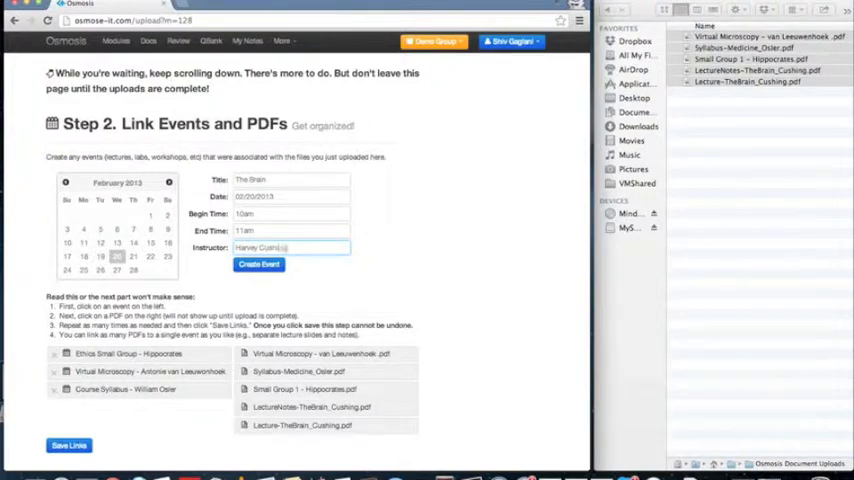
{"action": "left_click", "coordinate": [260, 264]}
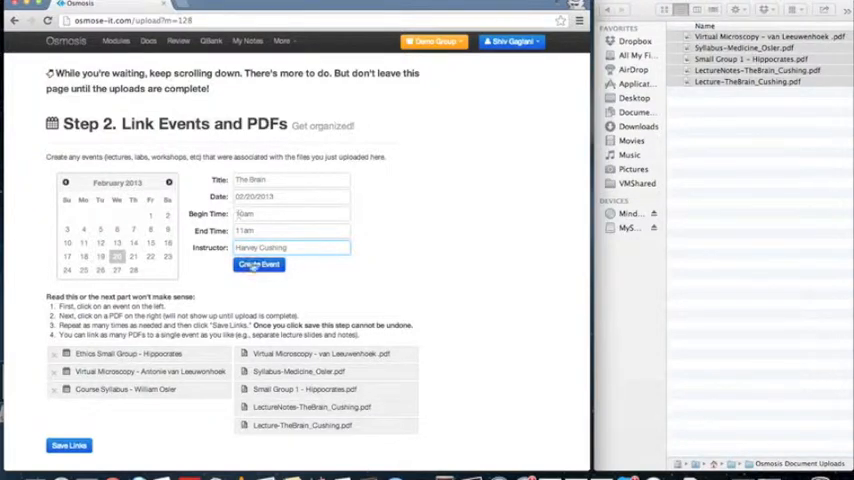
{"action": "left_click", "coordinate": [258, 264]}
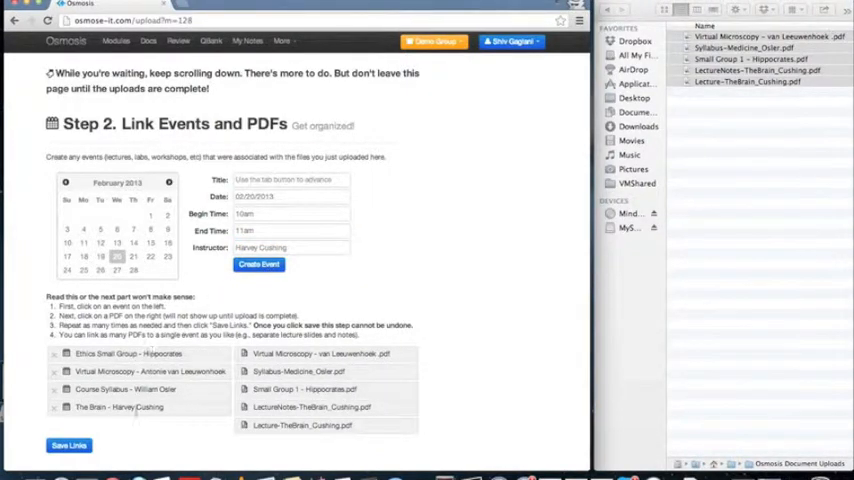
Step: Link The Brain event with Lecture-TheBrain_Cushing.pdf among the event–document pairs
{"action": "left_click", "coordinate": [124, 354]}
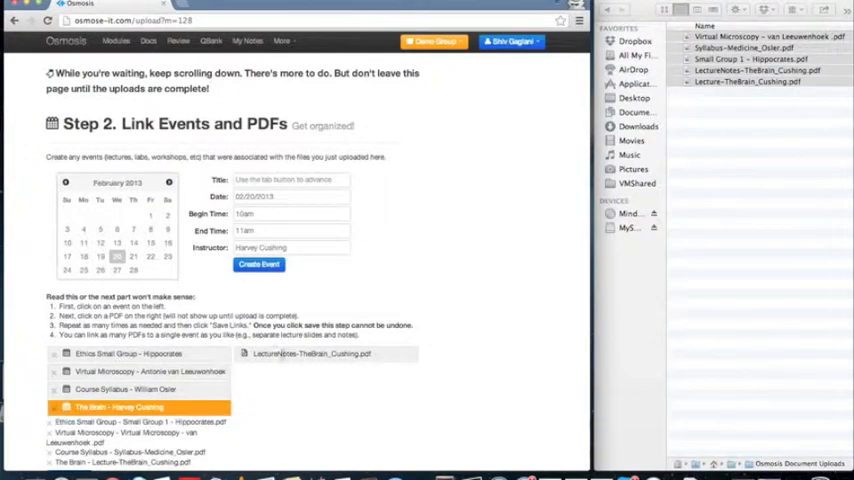
Step: Save the links and refresh Step 3 upload status until all documents show processing complete
{"action": "scroll", "scroll_direction": "down", "scroll_amount": 3}
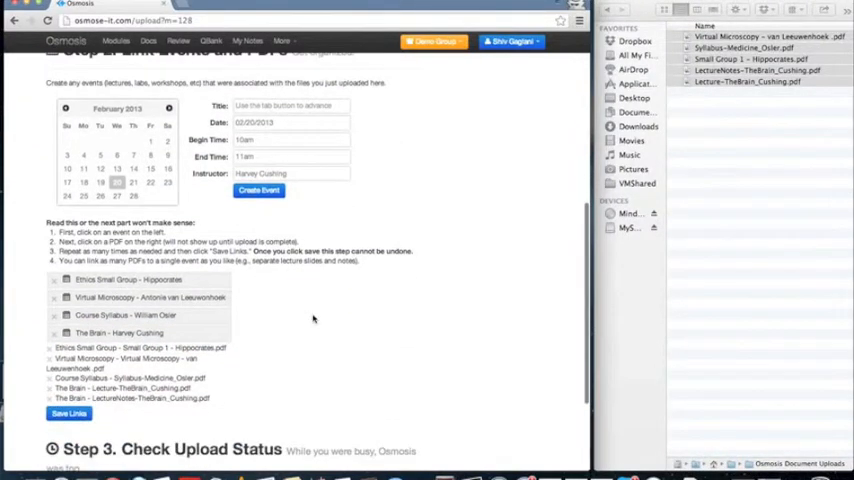
{"action": "scroll", "scroll_direction": "down", "scroll_amount": 3}
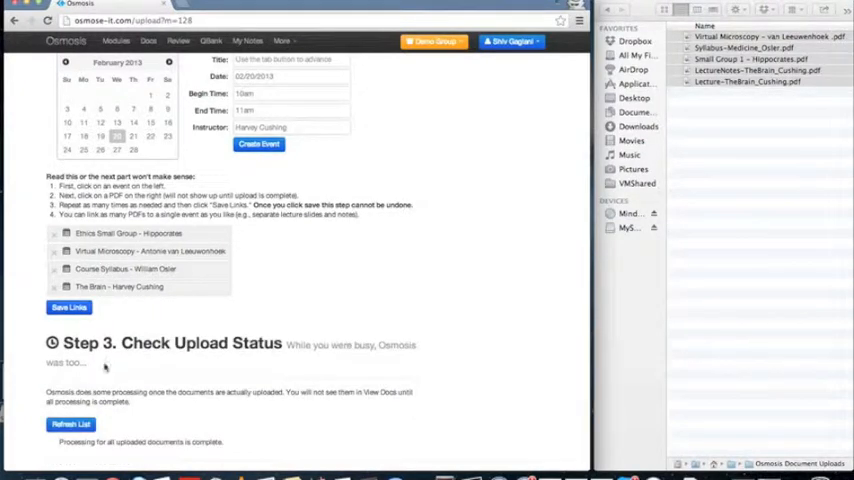
{"action": "mouse_move", "coordinate": [404, 330]}
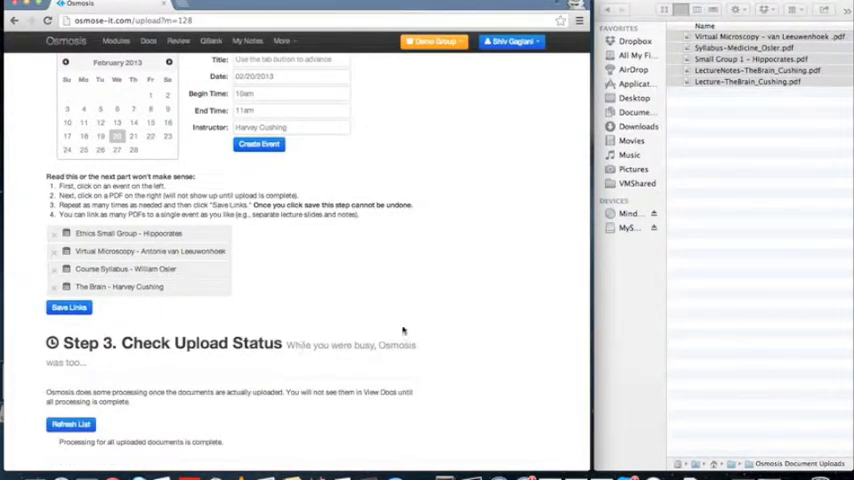
{"action": "scroll", "scroll_direction": "down", "scroll_amount": 3}
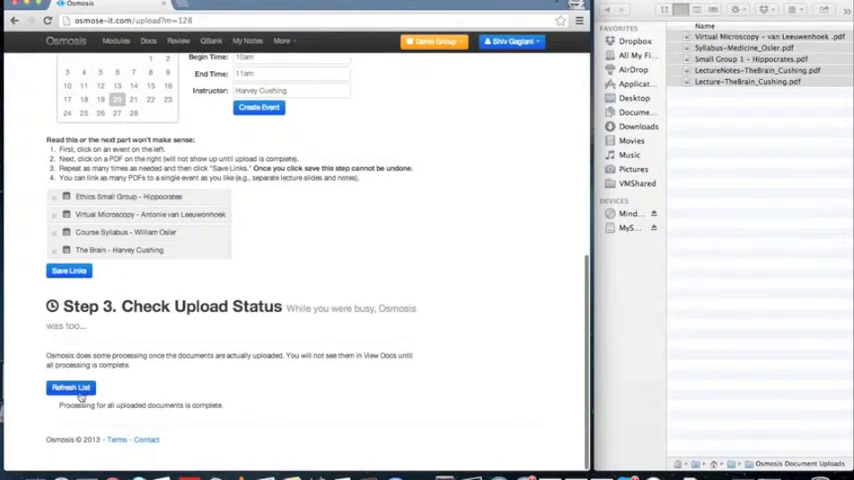